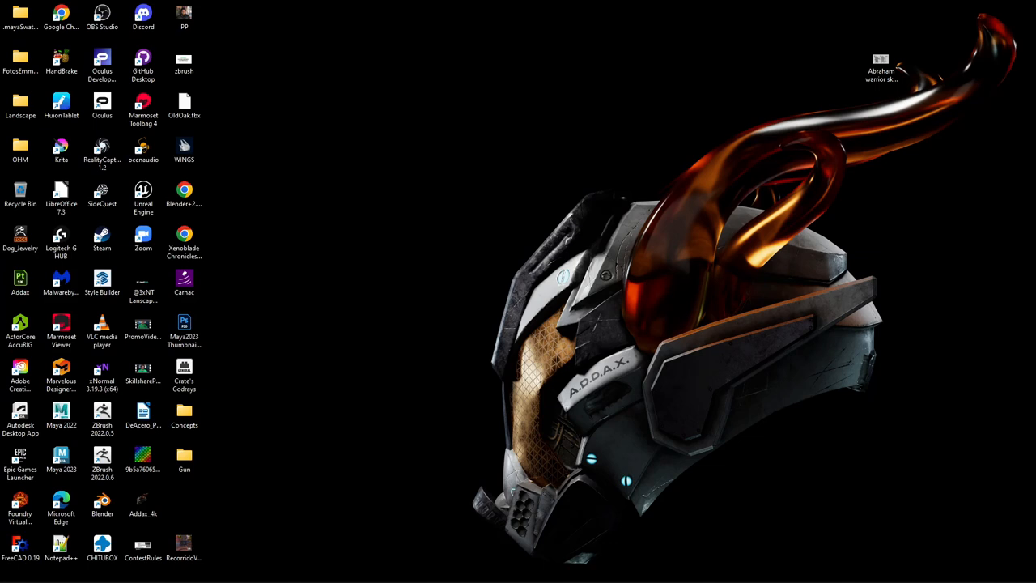
double_click(880, 65)
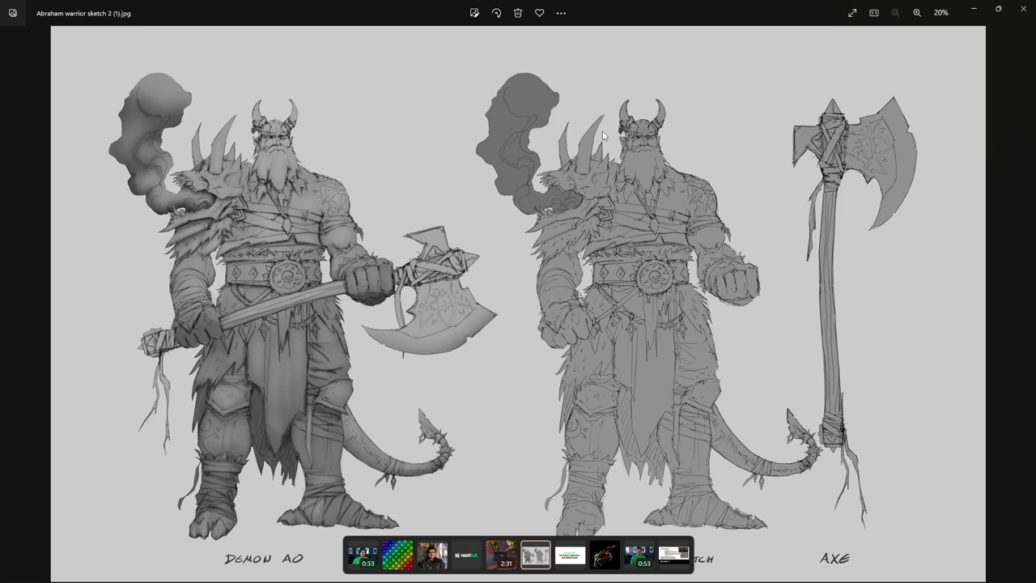
mouse_move(609, 250)
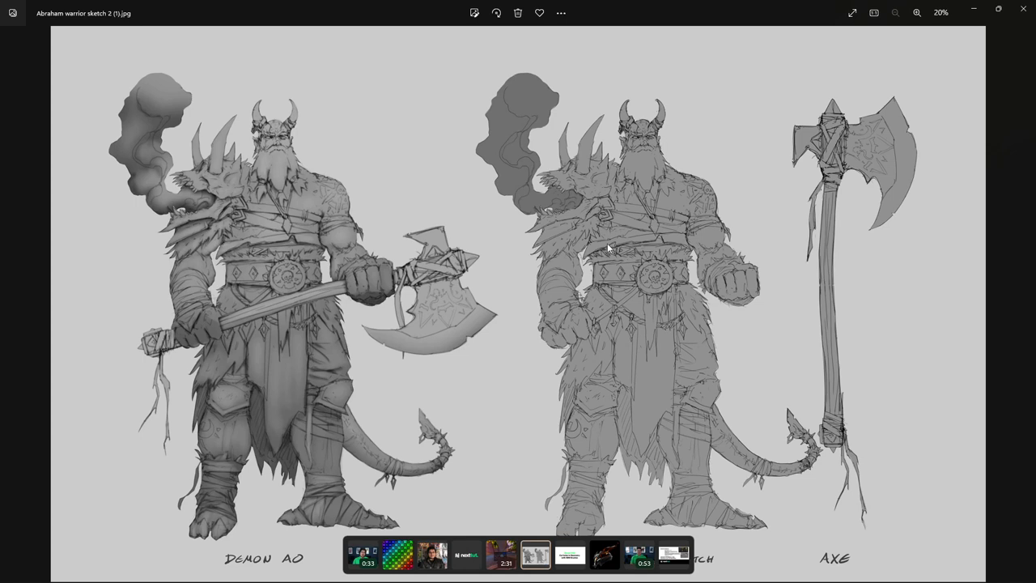
mouse_move(644, 209)
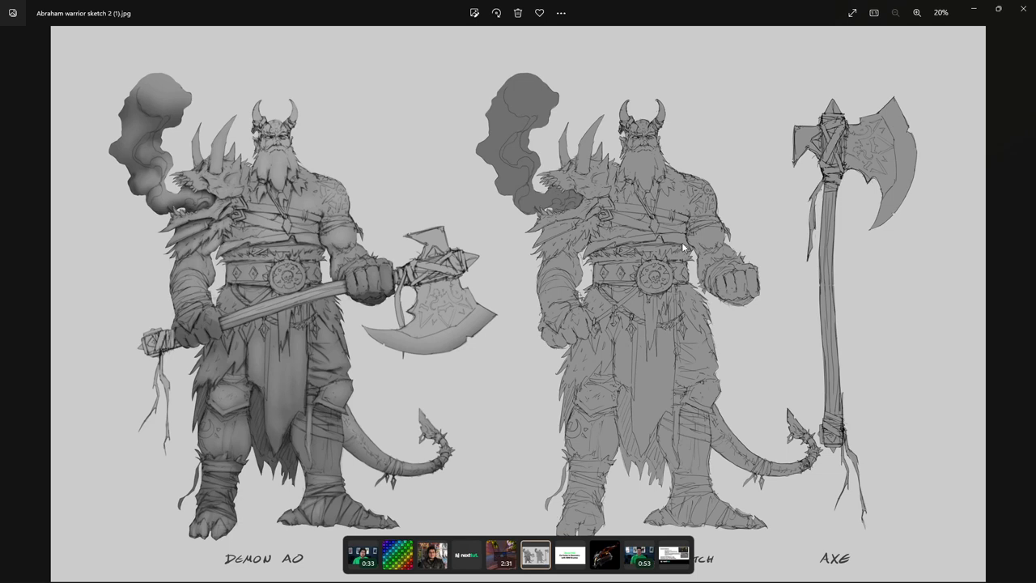
mouse_move(629, 422)
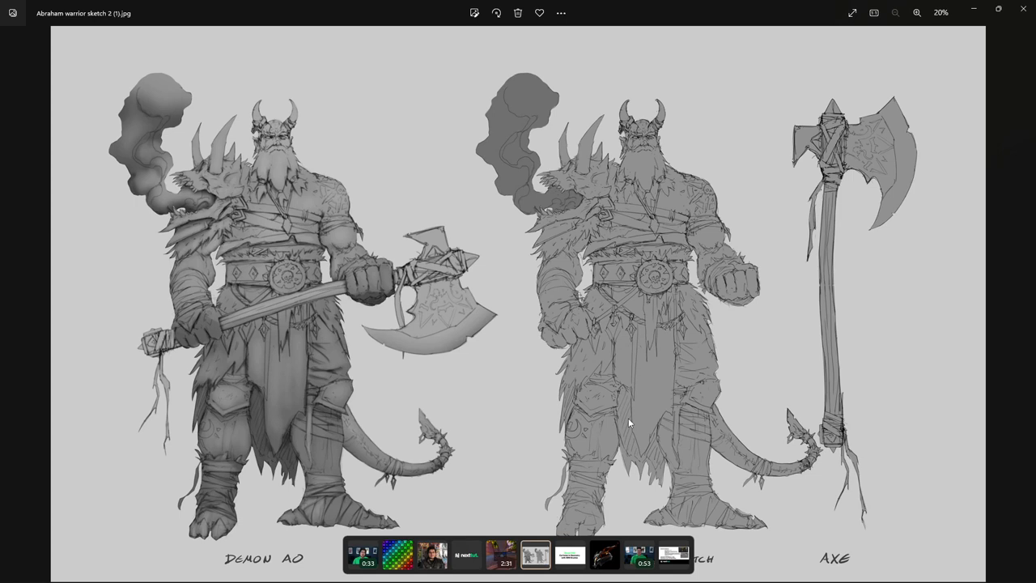
mouse_move(725, 278)
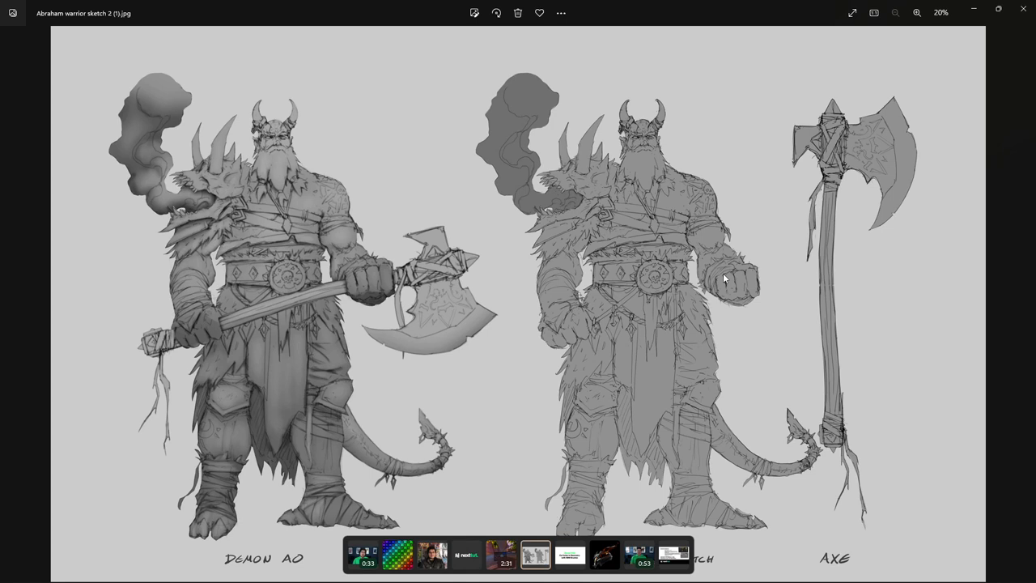
mouse_move(737, 262)
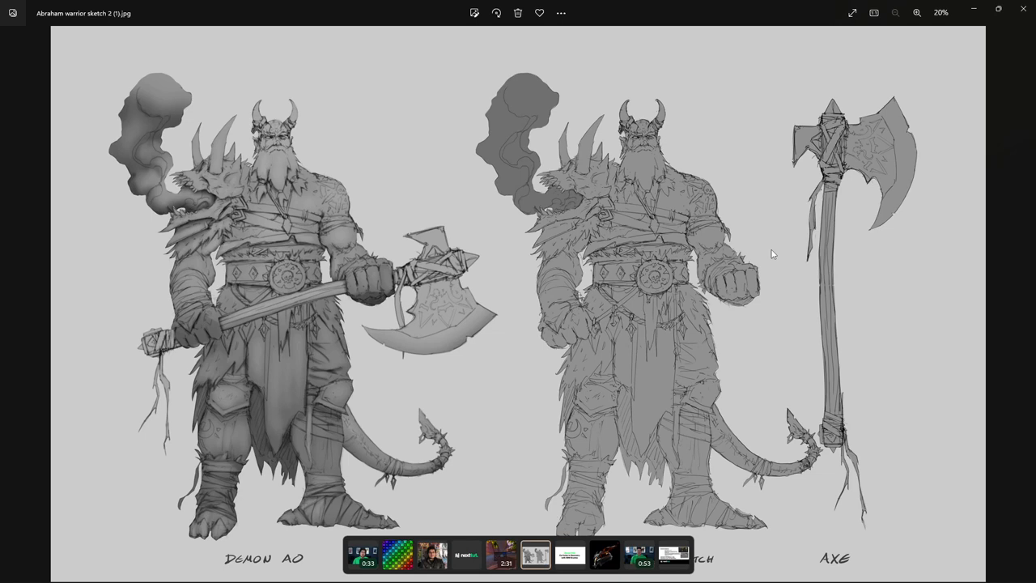
mouse_move(613, 249)
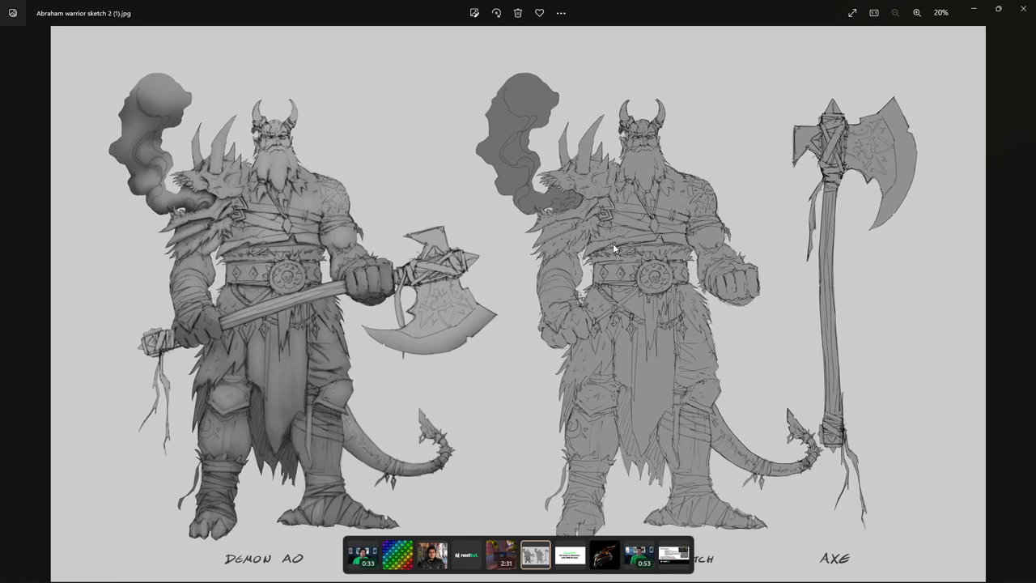
mouse_move(671, 243)
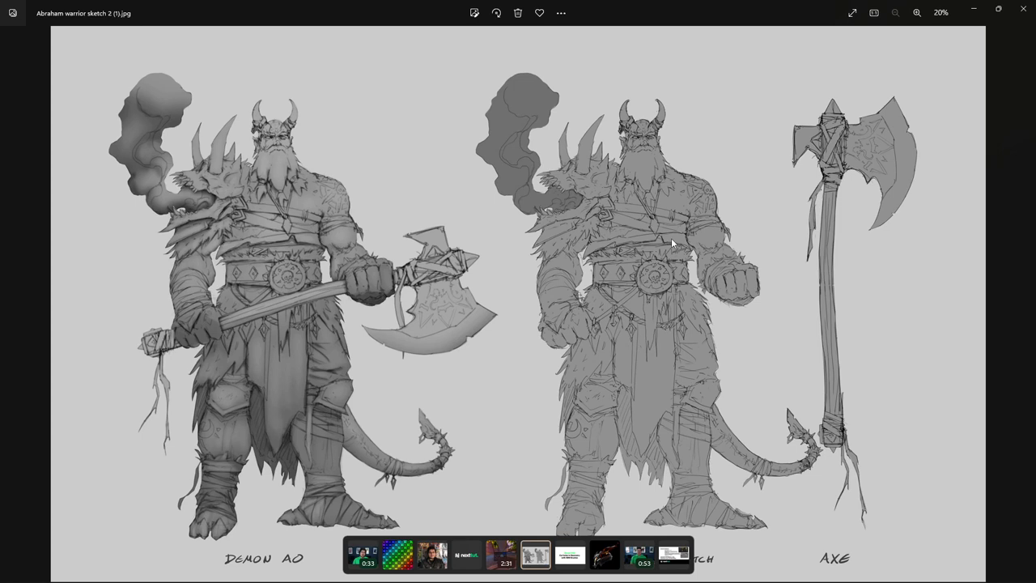
mouse_move(382, 314)
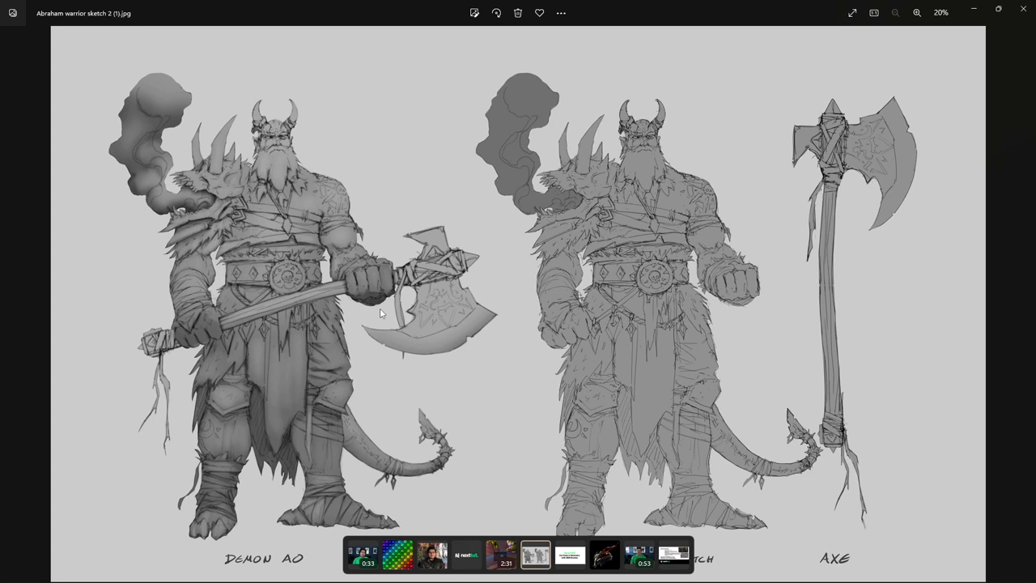
mouse_move(712, 265)
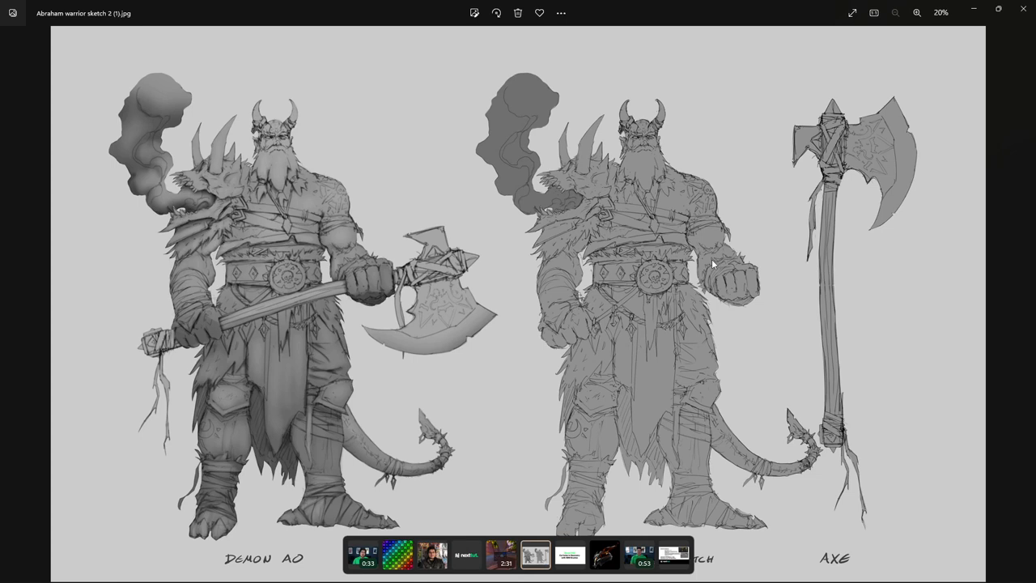
- Launch File Explorer from the Start menu and browse to the NT_Adv_Character folder
left_click(459, 570)
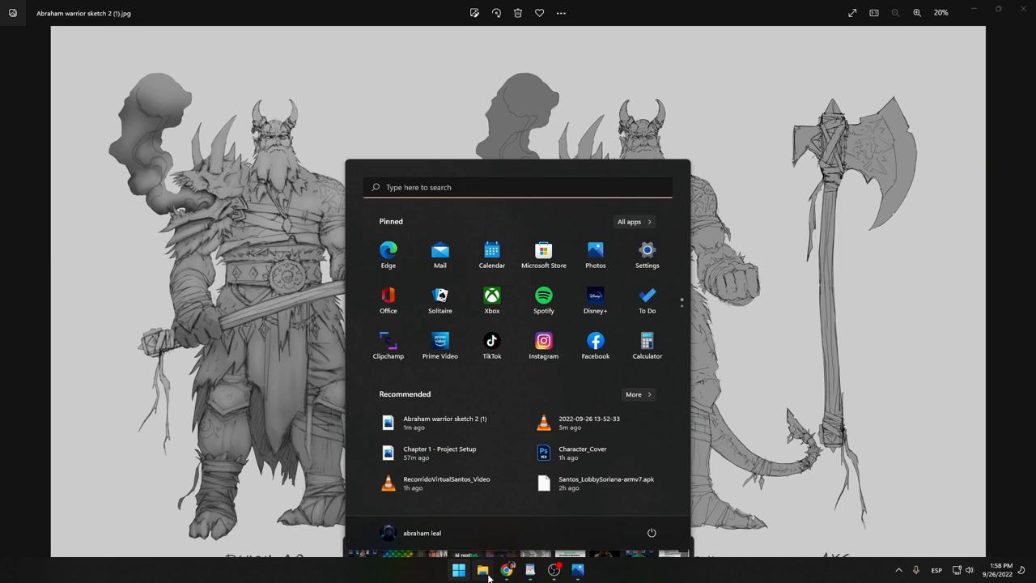
left_click(483, 570)
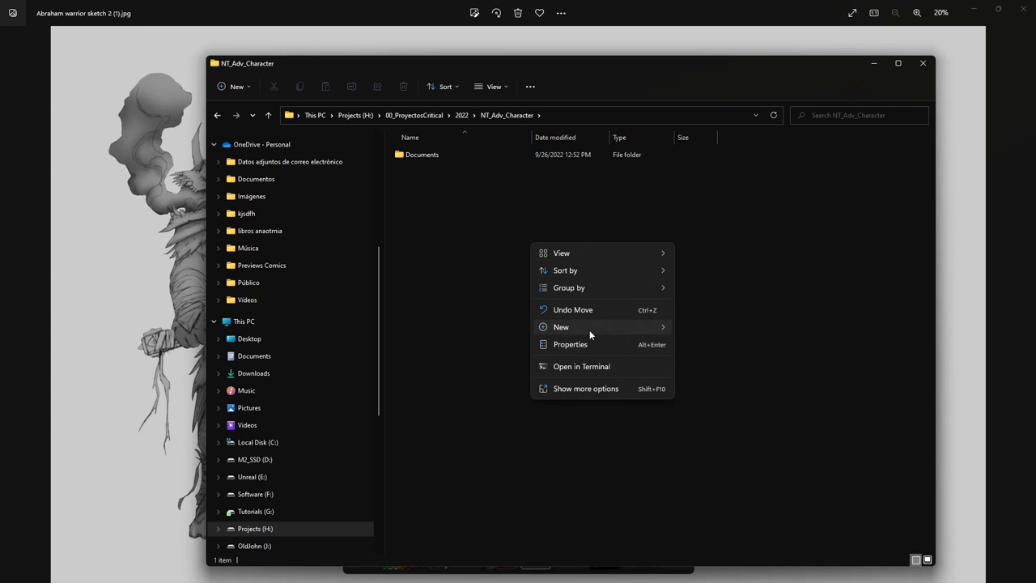
- Create a new folder in NT_Adv_Character and start naming it 'Thyros_P...'
left_click(560, 327)
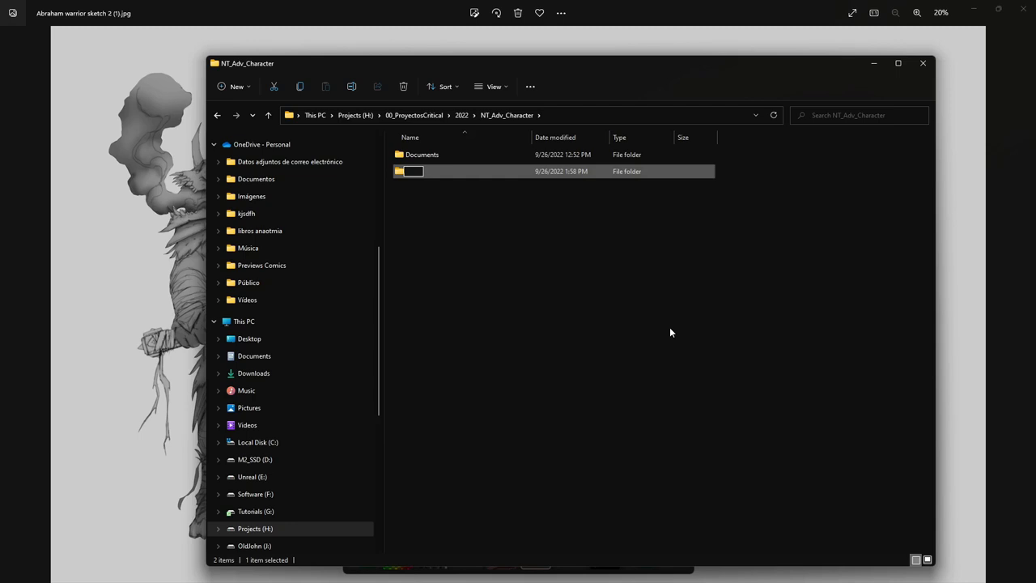
type("Thyros_P")
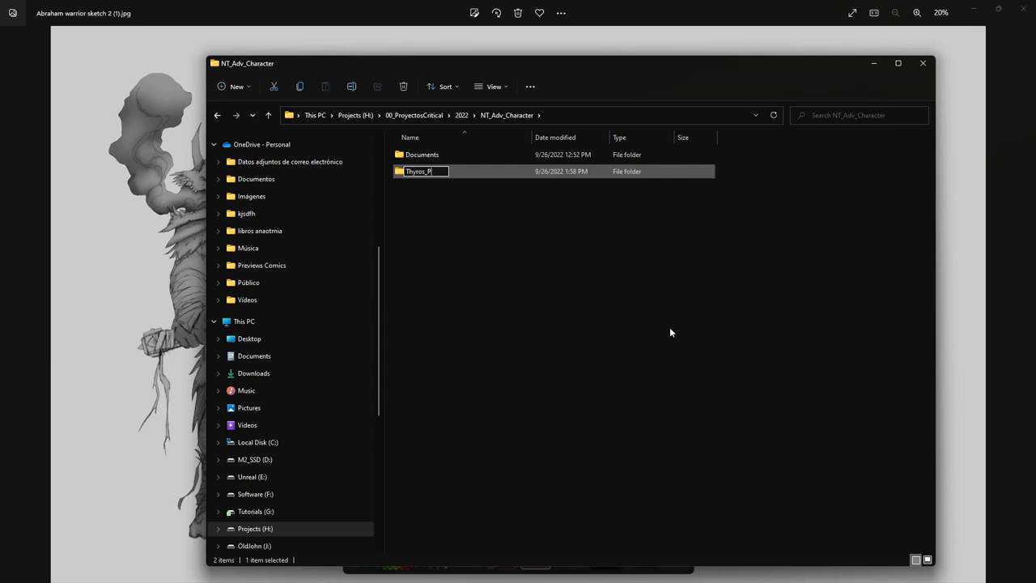
- Inside Thyros_Project create Assets, Images, Reference, SourceImages and ZB subfolders
double_click(417, 171)
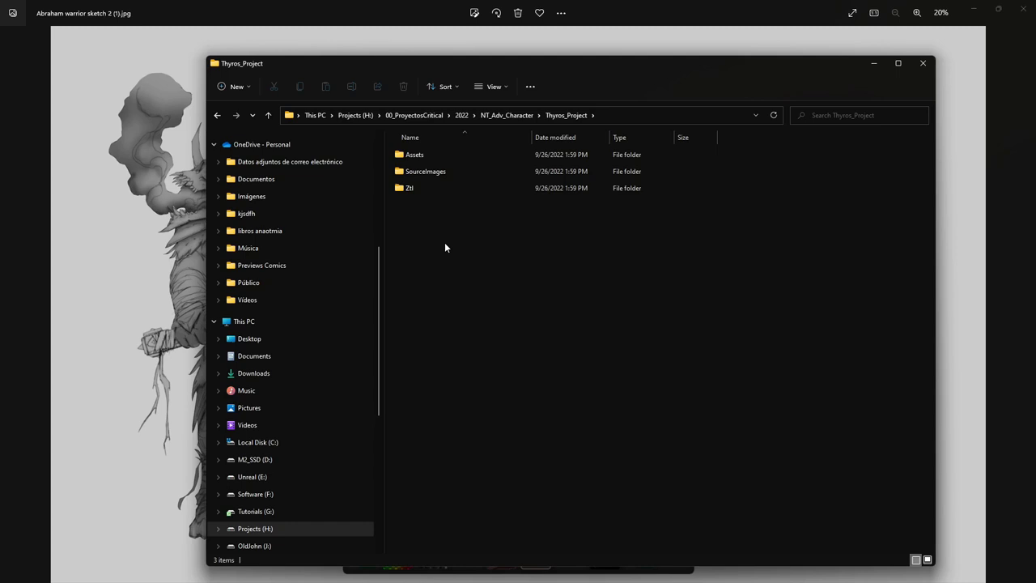
left_click(236, 87)
type("Reference")
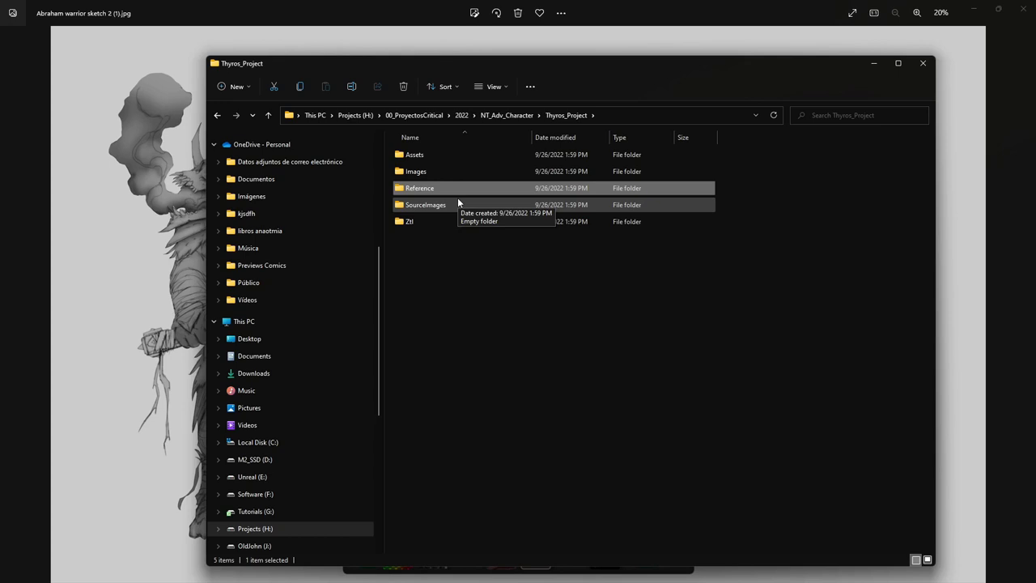
left_click(545, 314)
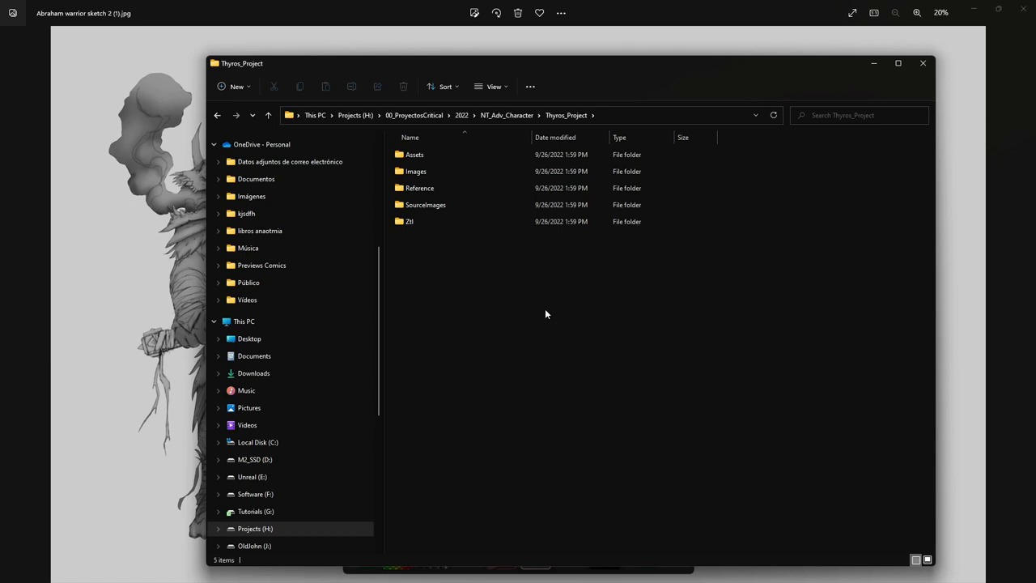
mouse_move(462, 301)
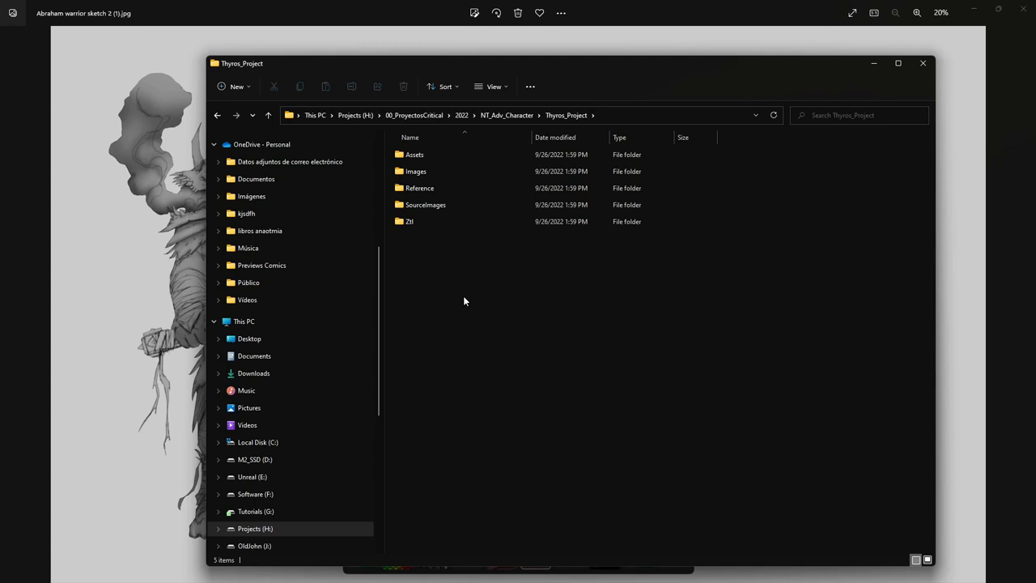
mouse_move(709, 275)
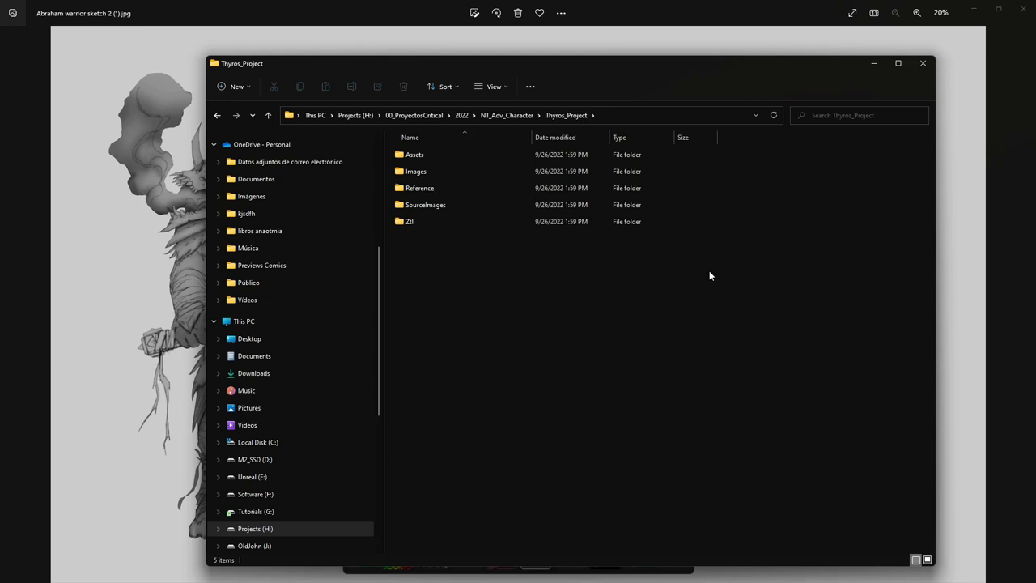
mouse_move(815, 81)
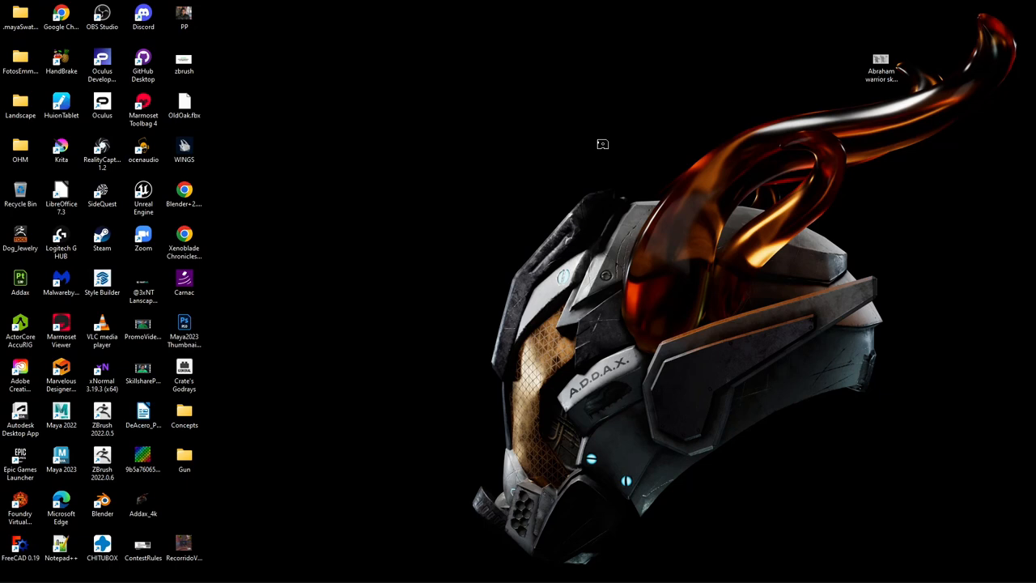
mouse_move(489, 284)
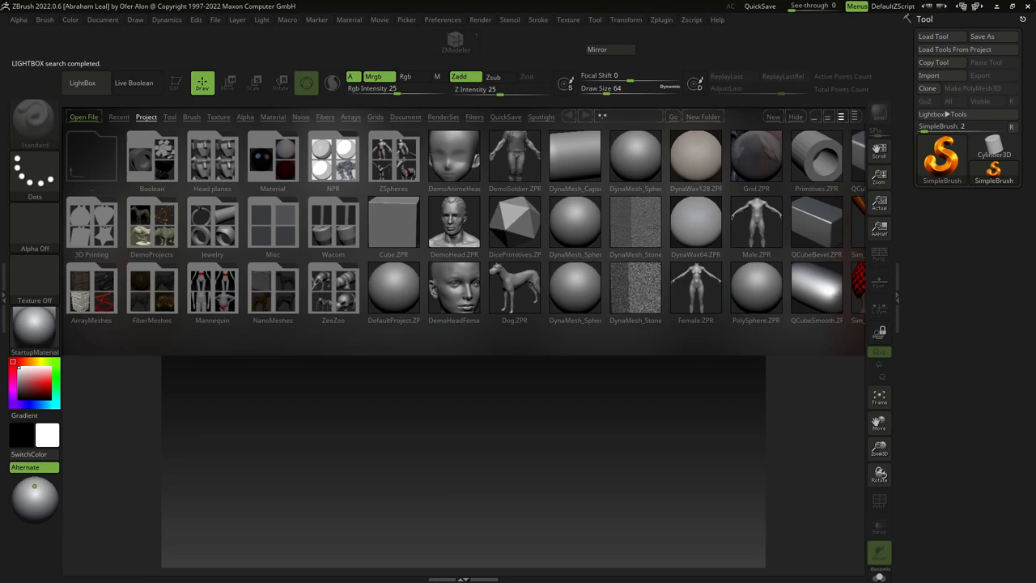
mouse_move(647, 468)
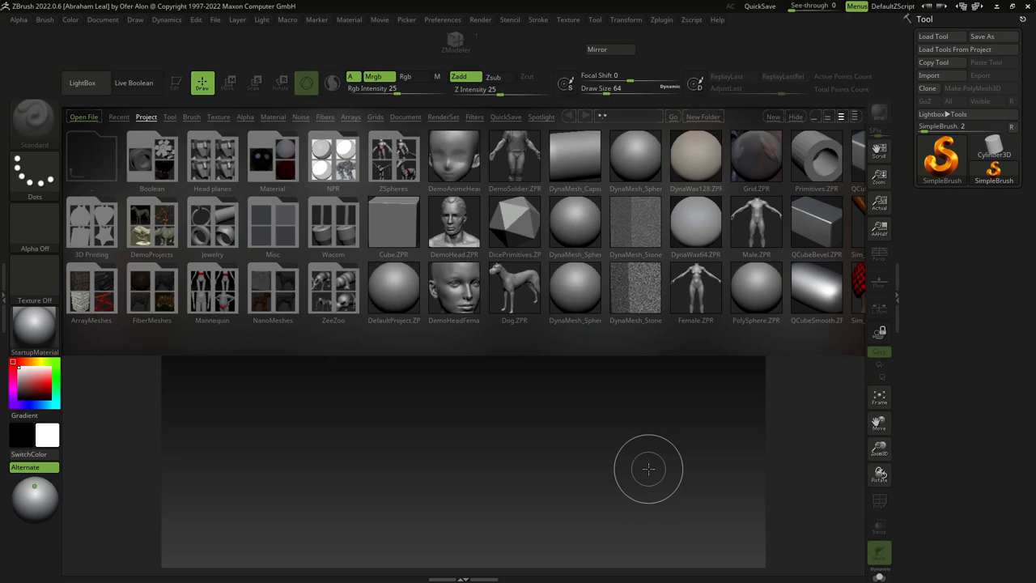
mouse_move(611, 201)
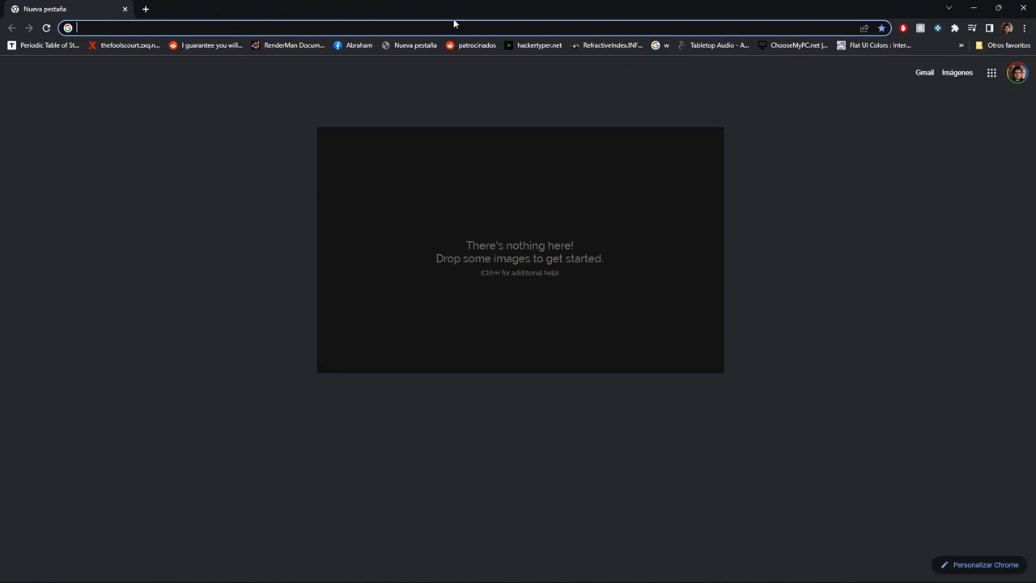
- Visit pureref.com, then search Google for 'krita' and open krita.org in a second tab
type("pureref.com")
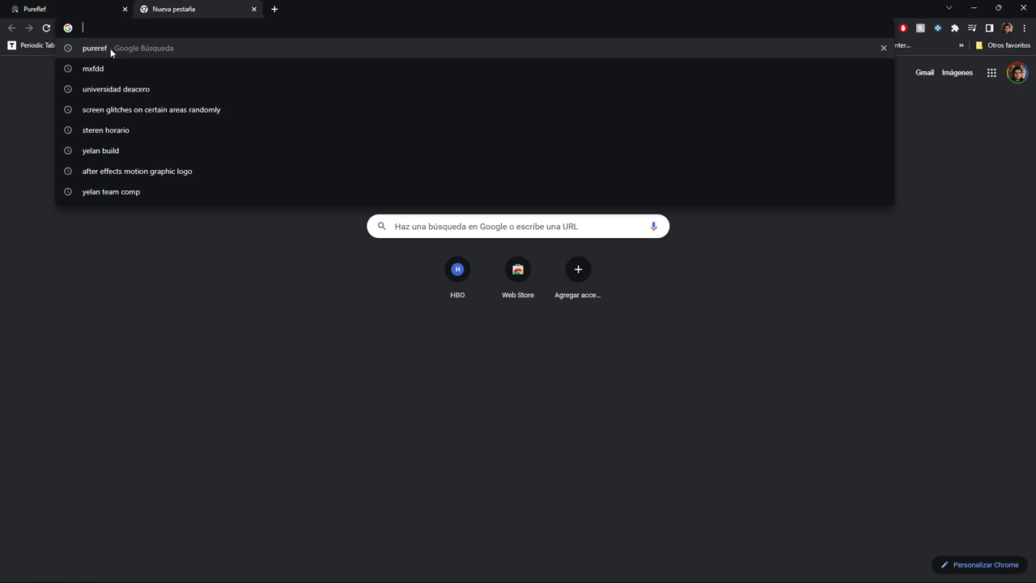
type("krita")
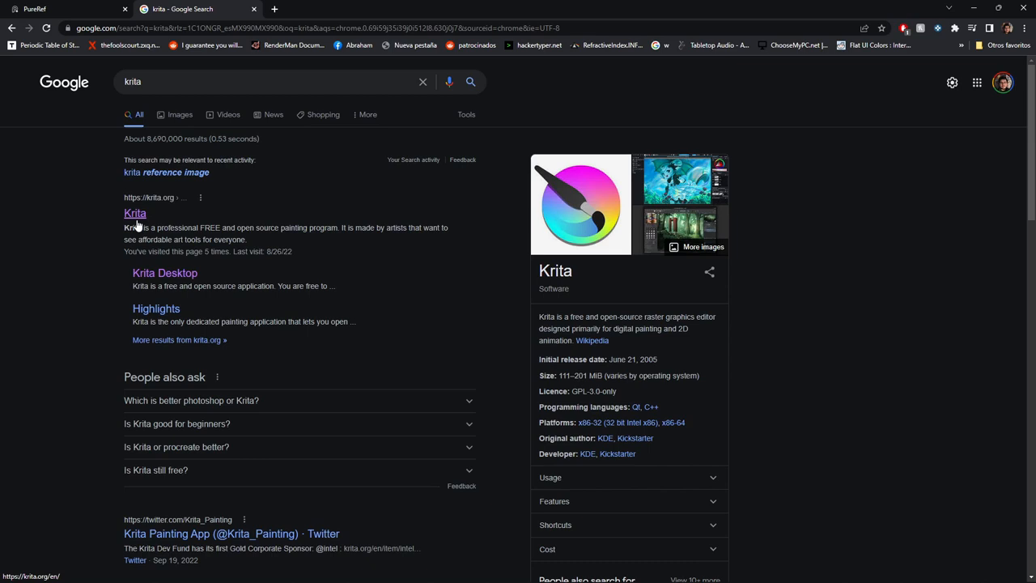
left_click(136, 214)
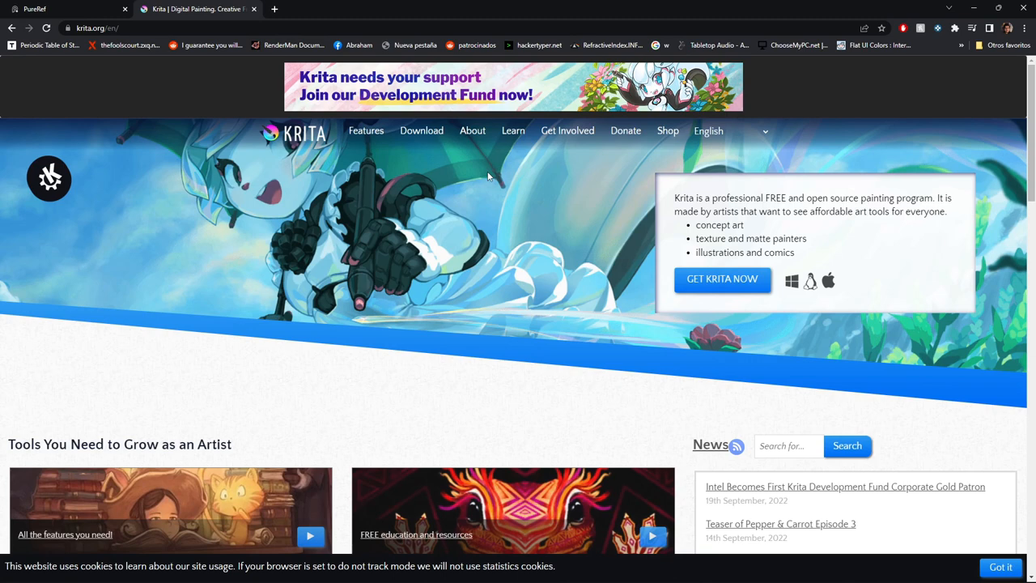
mouse_move(291, 437)
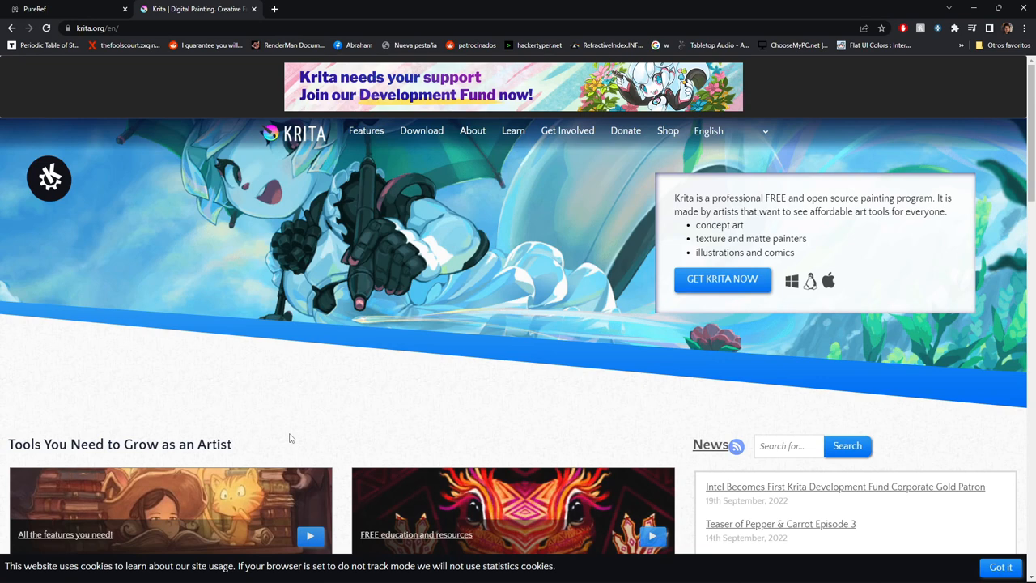
mouse_move(336, 56)
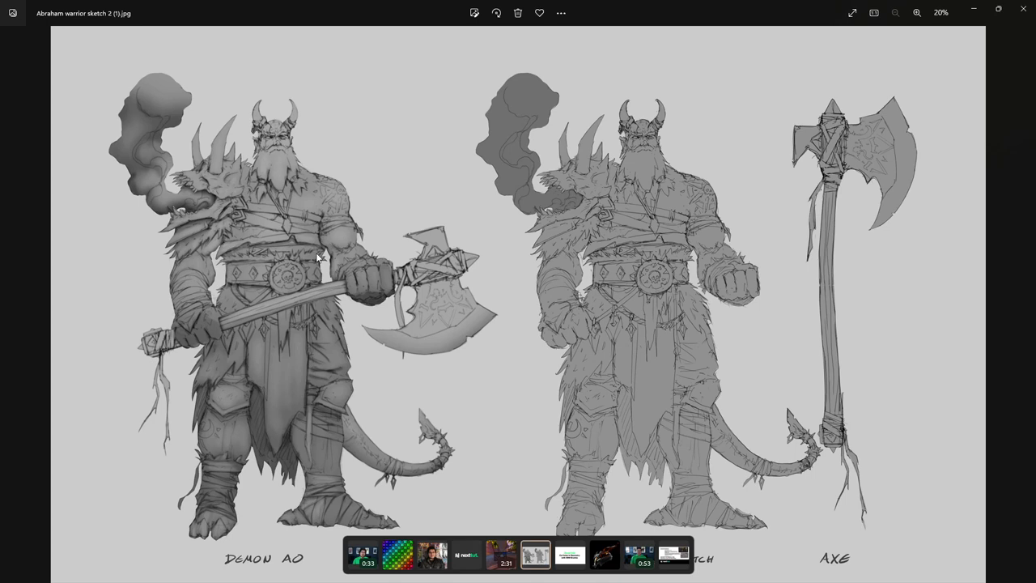
mouse_move(307, 353)
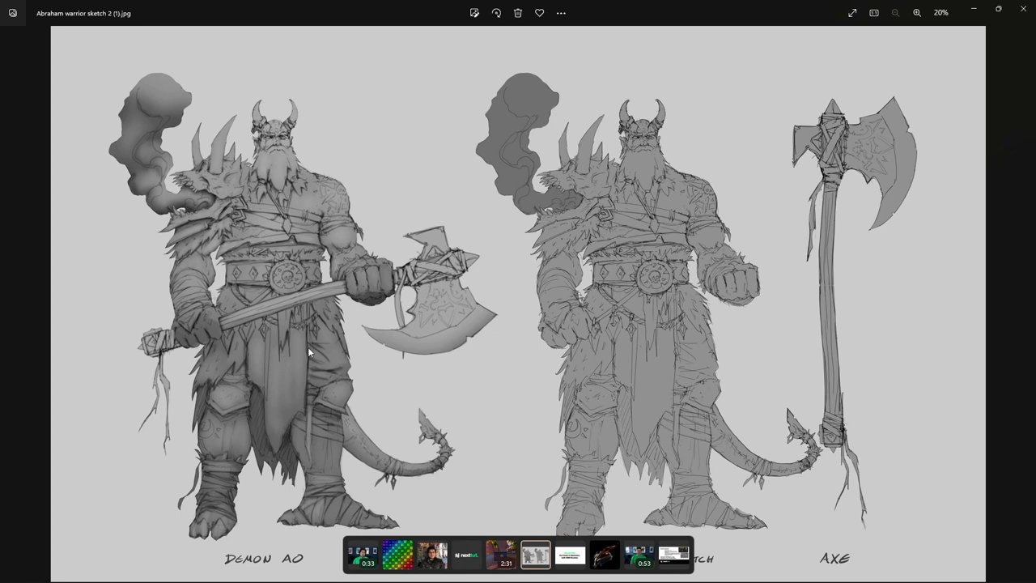
mouse_move(307, 338)
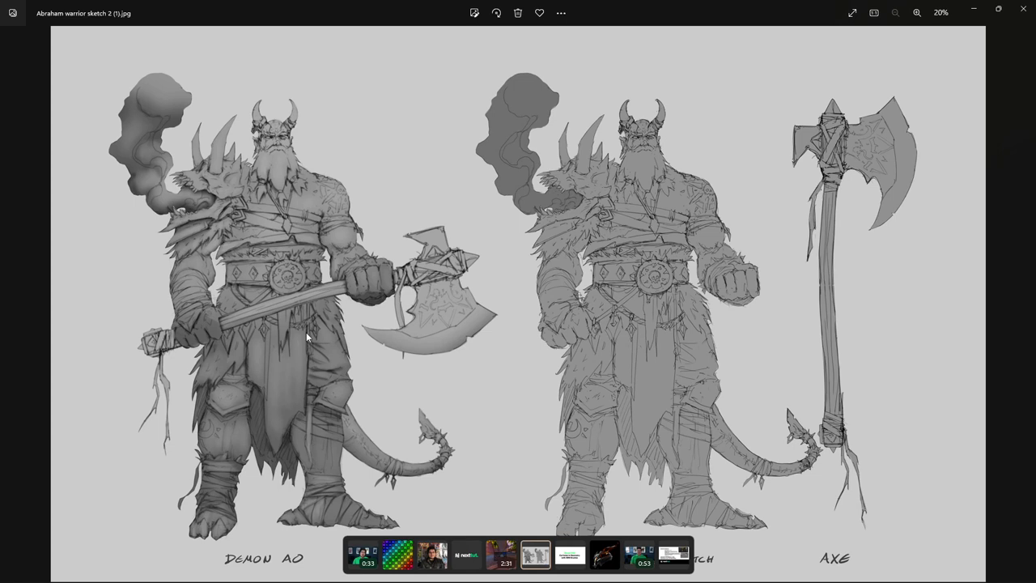
mouse_move(760, 229)
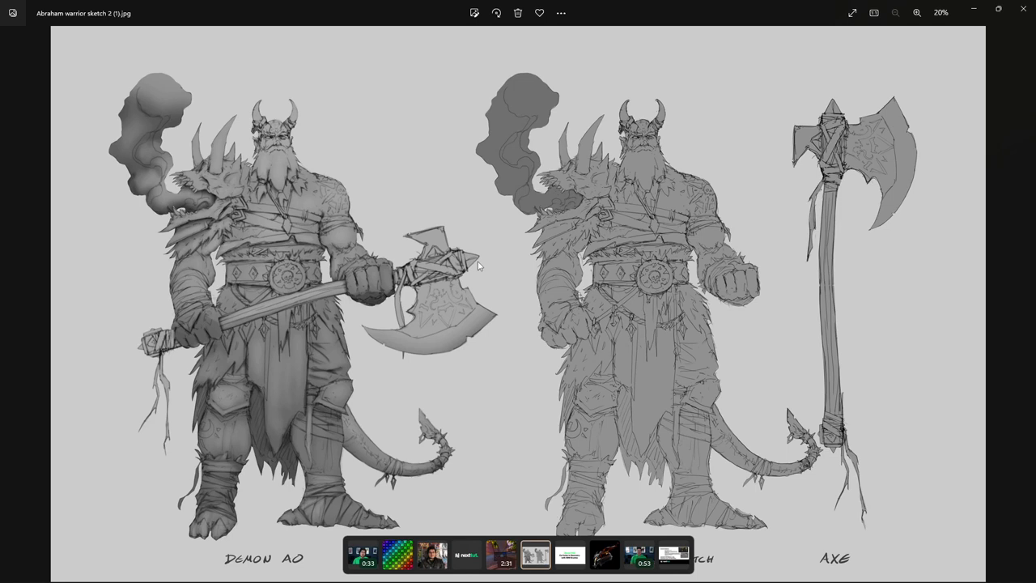
mouse_move(429, 231)
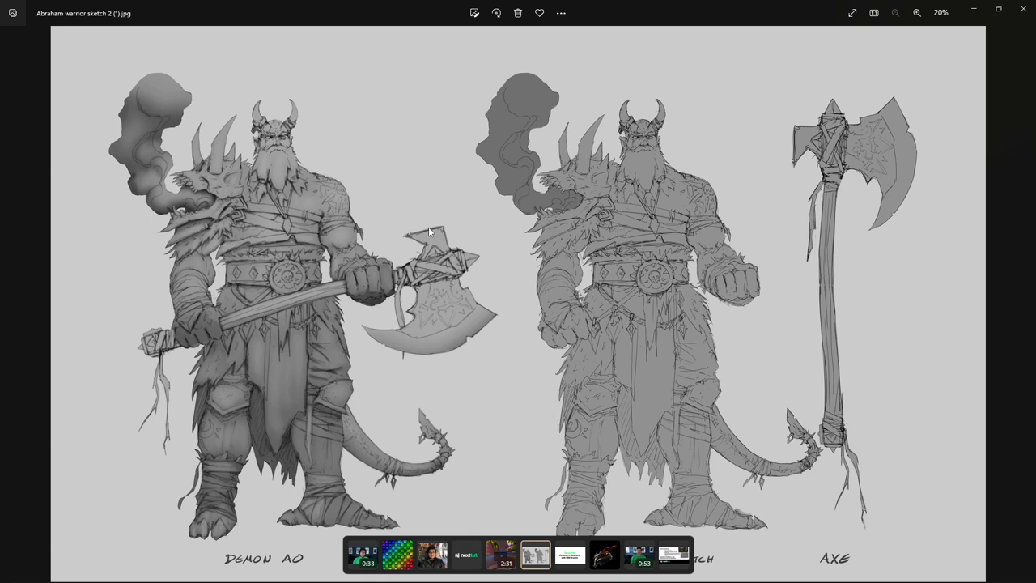
mouse_move(618, 200)
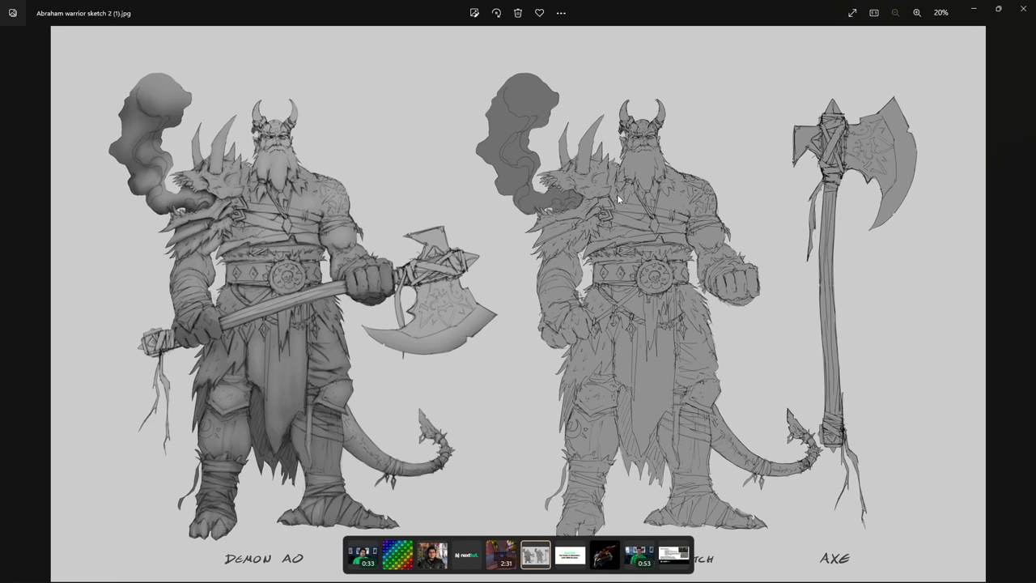